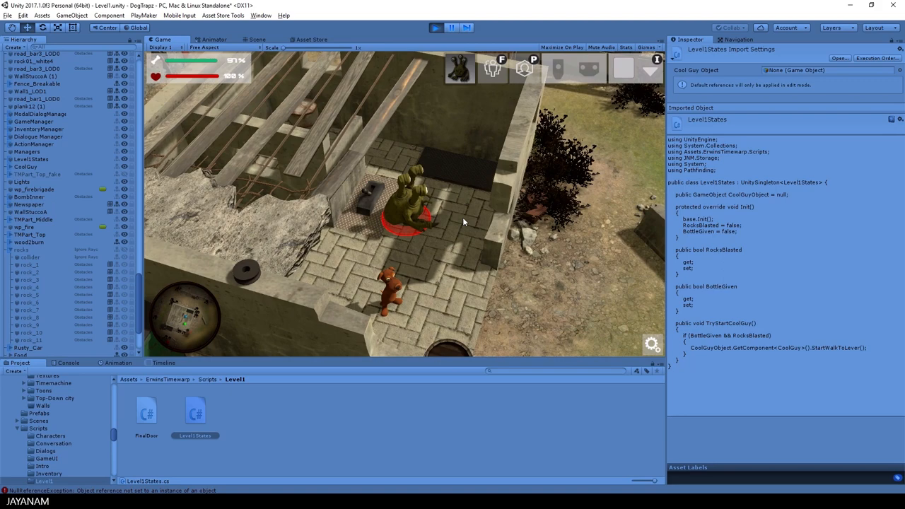
# Open the LiftLever.cs script from Unity in Visual Studio
pyautogui.click(436, 27)
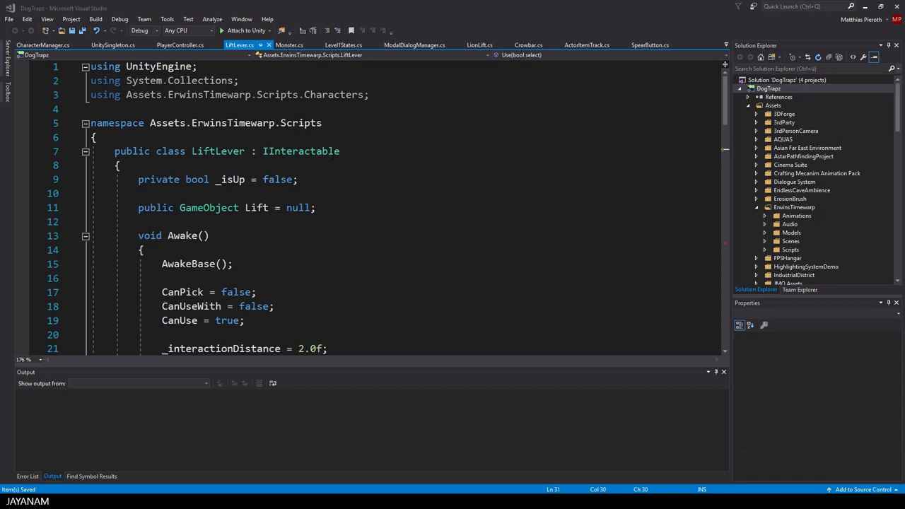
# Inspect LiftLever's base.Use call and its Use definition in IInteractable.cs
pyautogui.scroll(-3)
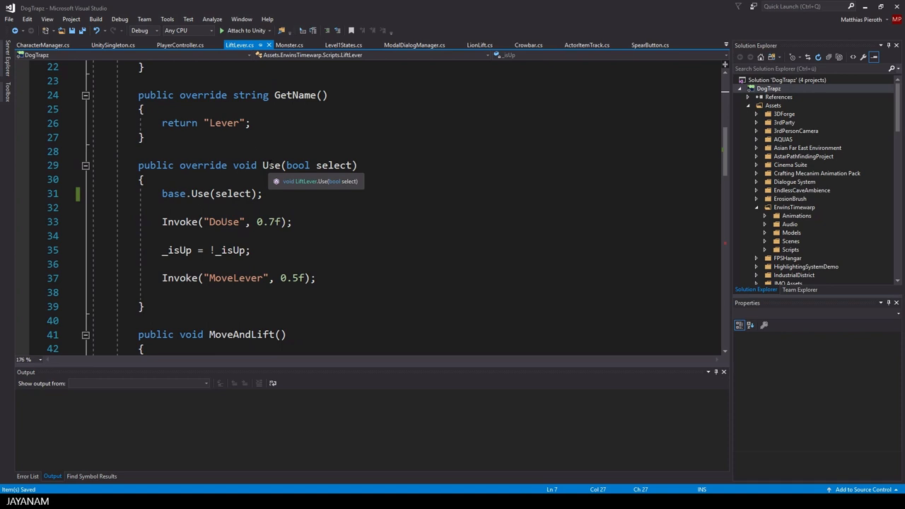
pyautogui.click(271, 165)
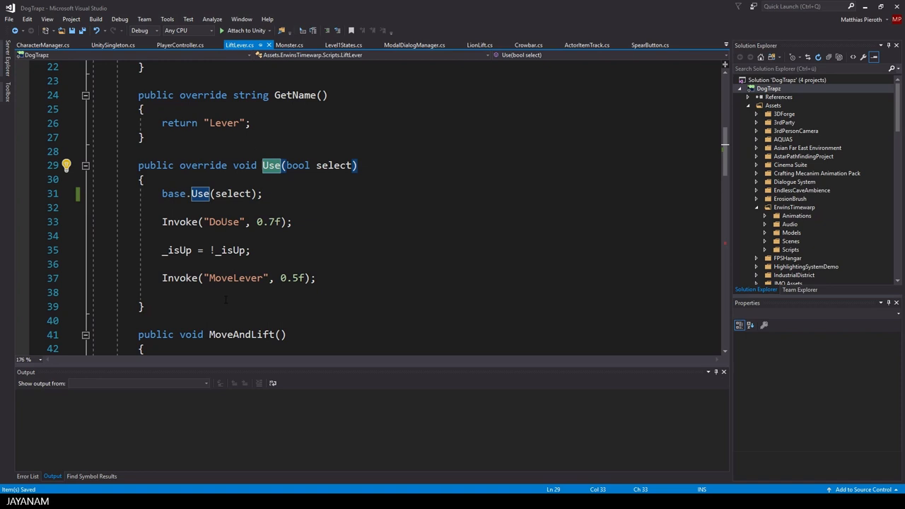
pyautogui.click(177, 250)
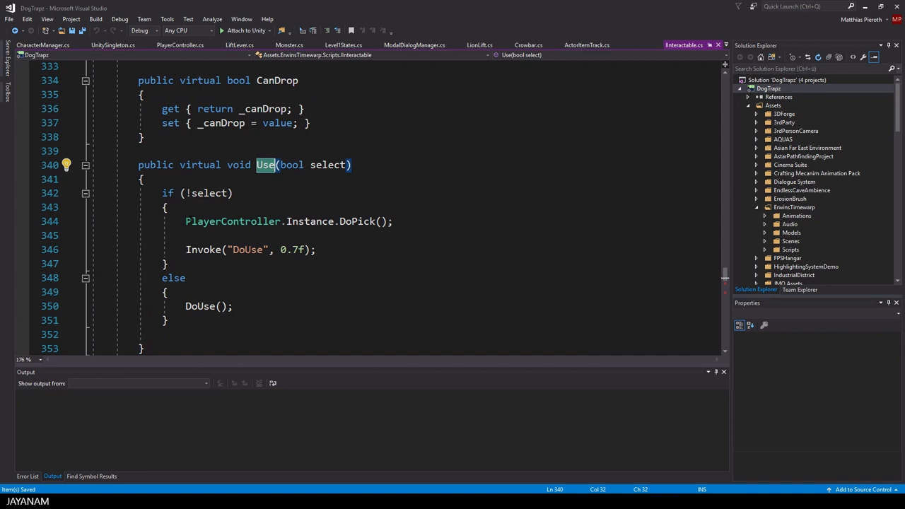
pyautogui.doubleClick(358, 222)
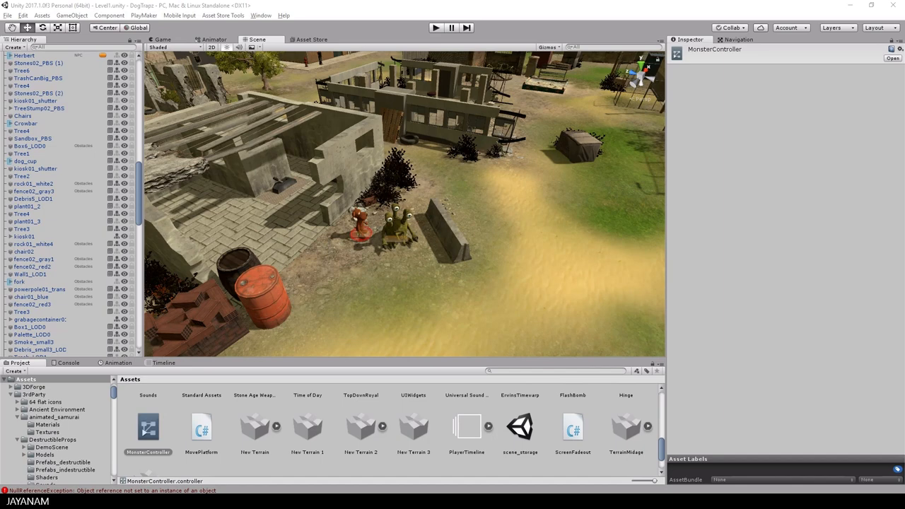
# Select Herbert, open his MonsterController animator, and preview the PushLow clip
pyautogui.click(360, 220)
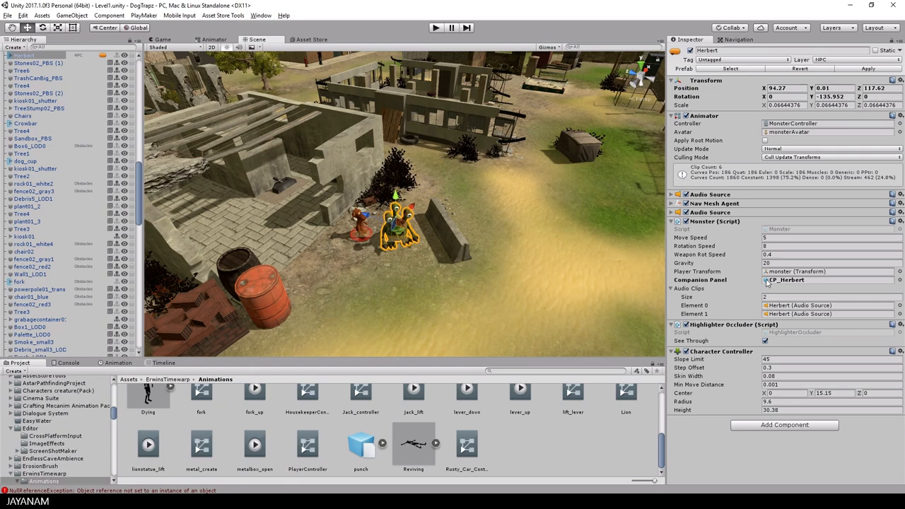
pyautogui.click(214, 39)
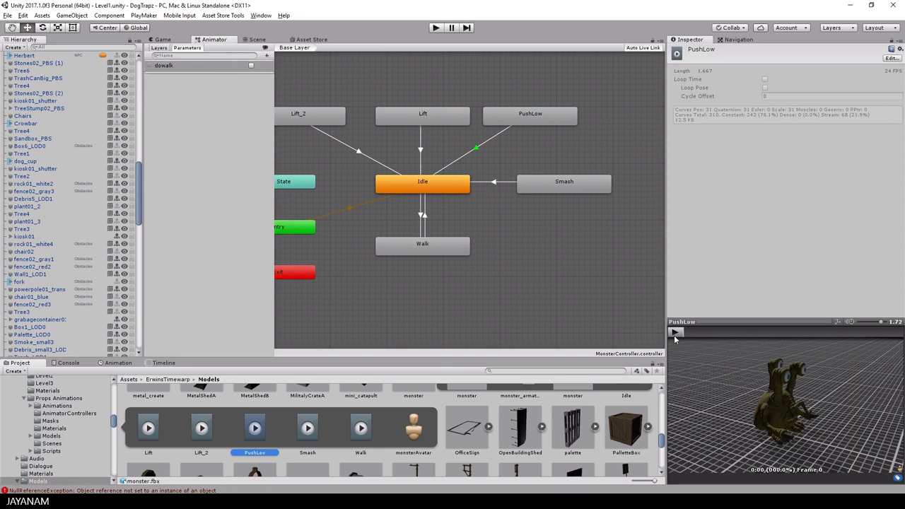
pyautogui.click(256, 39)
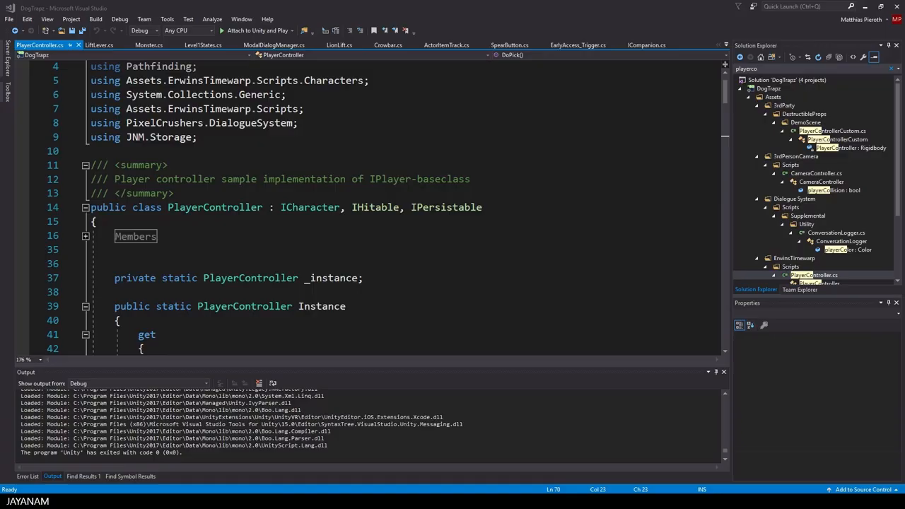
# Follow PlayerController to ICompanion, then go to ICharacter's definition in CharacterUtil.cs
pyautogui.doubleClick(215, 206)
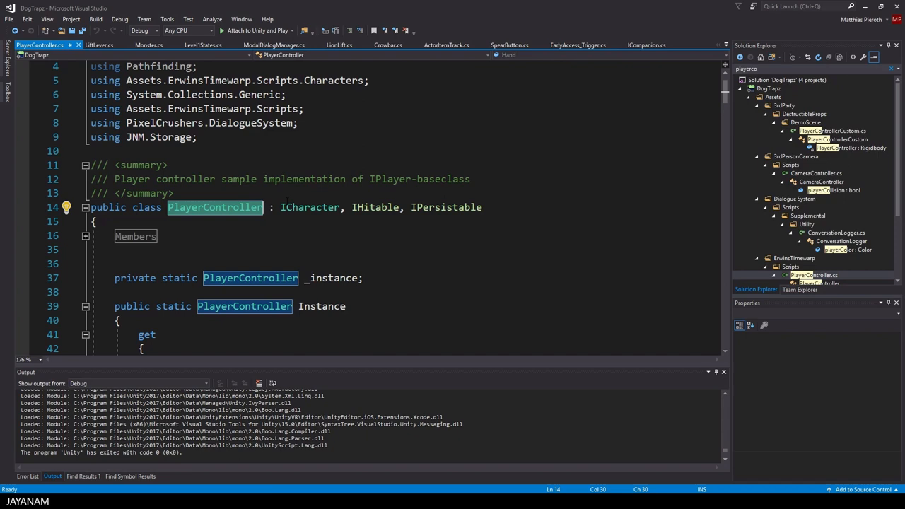
pyautogui.click(646, 45)
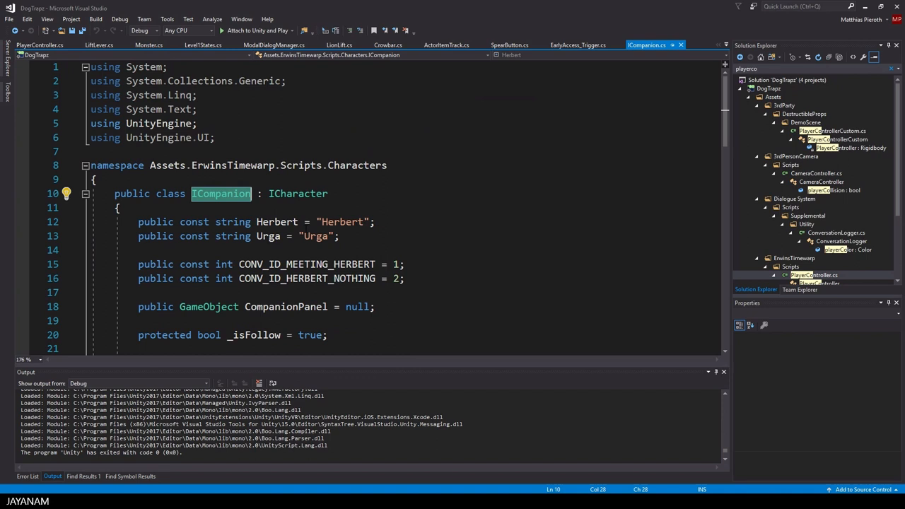
pyautogui.rightClick(297, 193)
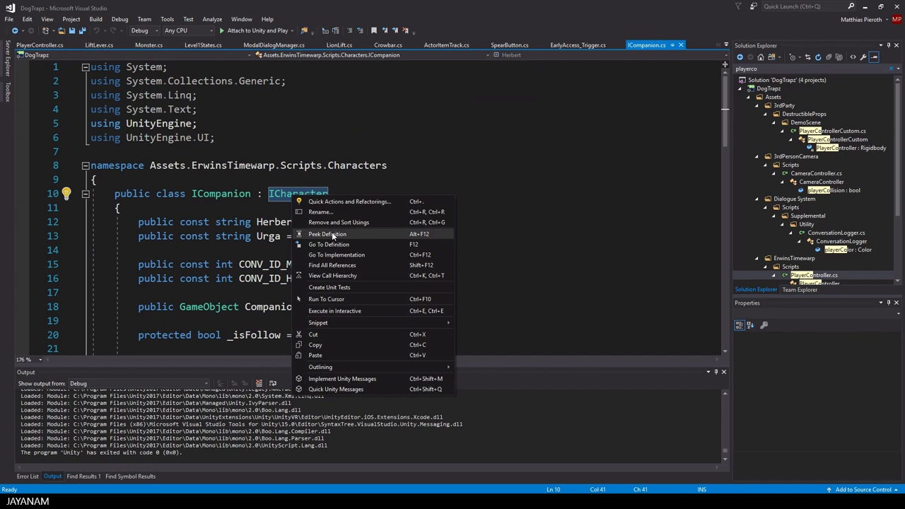
pyautogui.click(328, 244)
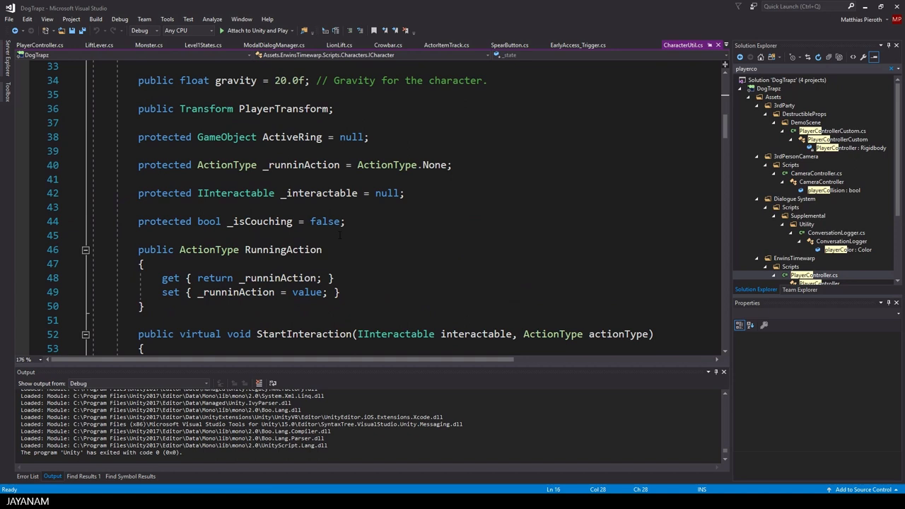
# Add an 'Animation handling' region with a virtual DoPick method to ICharacter
pyautogui.write('#region Animation handling')
pyautogui.write('public void')
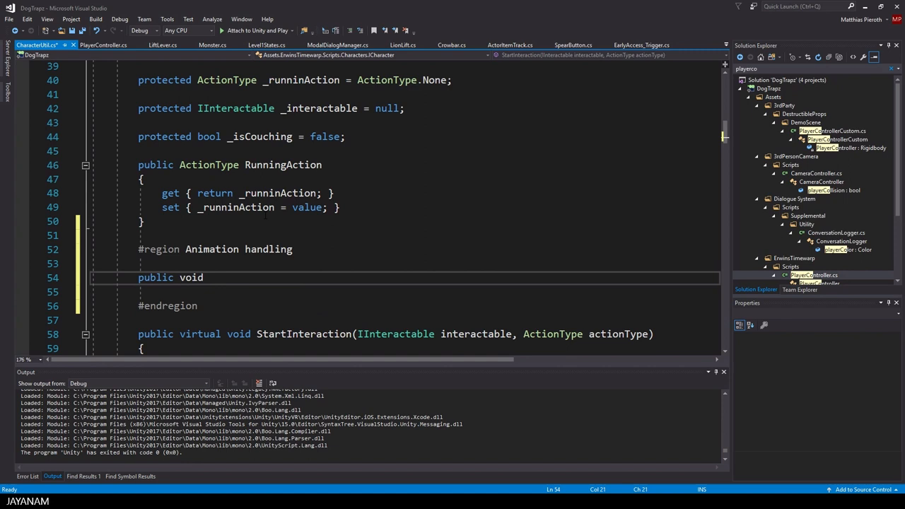
pyautogui.write('virtual void DoP')
pyautogui.write('dopi')
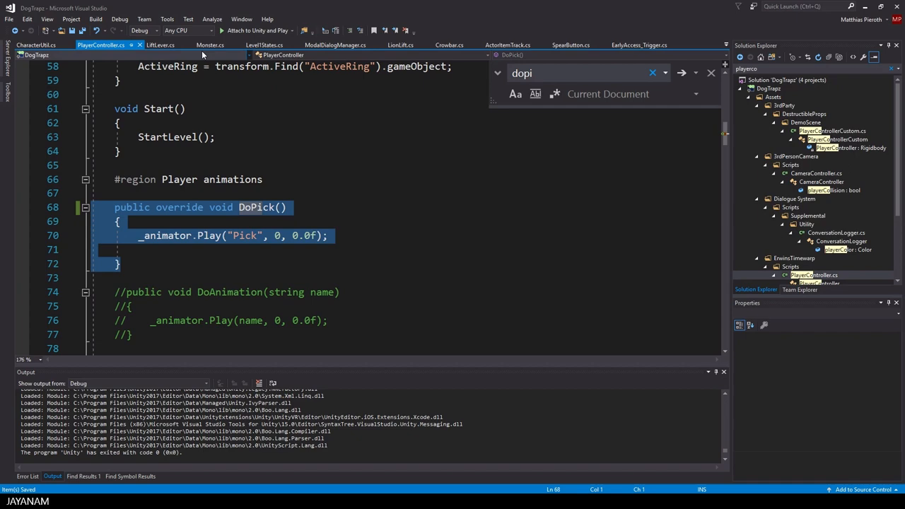
# Switch to Monster.cs and add a DoPick override that plays the Pick animation
pyautogui.click(210, 44)
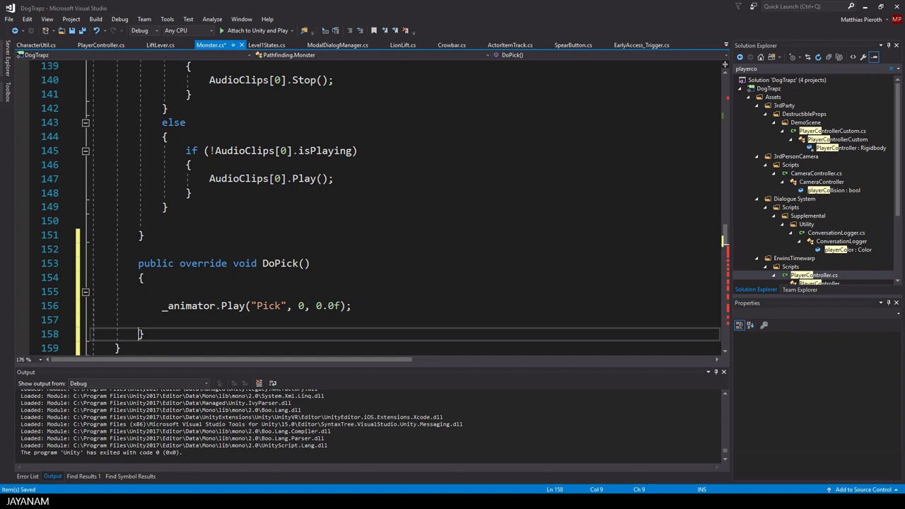
pyautogui.scroll(-3)
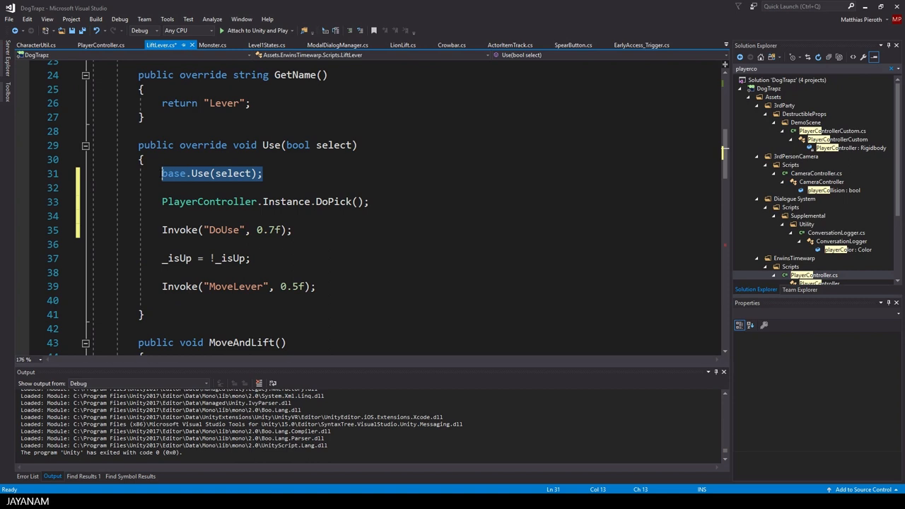
# Fetch the character via CharacterManager.Instance.GetCurrentCharacter() in LiftLever.Use, then test in Unity
pyautogui.write('ICharacter character = CharacterManager')
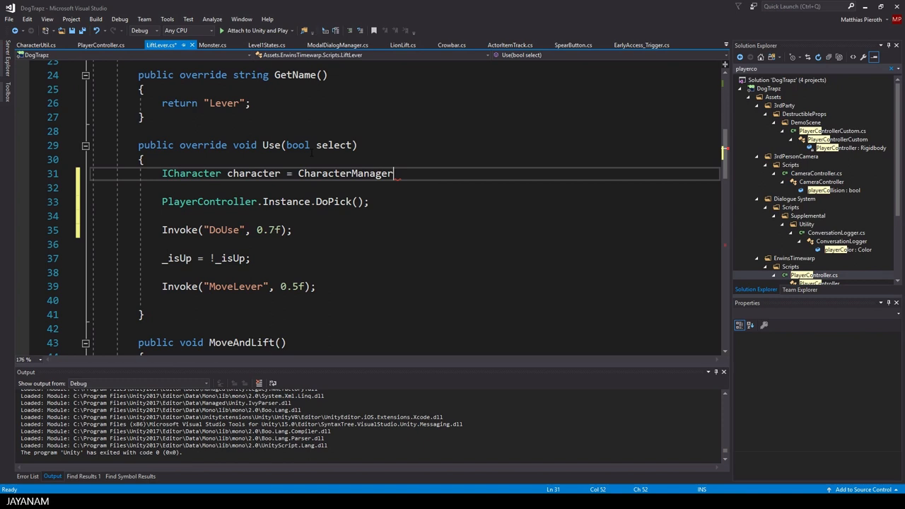
pyautogui.write('.Instance.GetCurrentCharacter();')
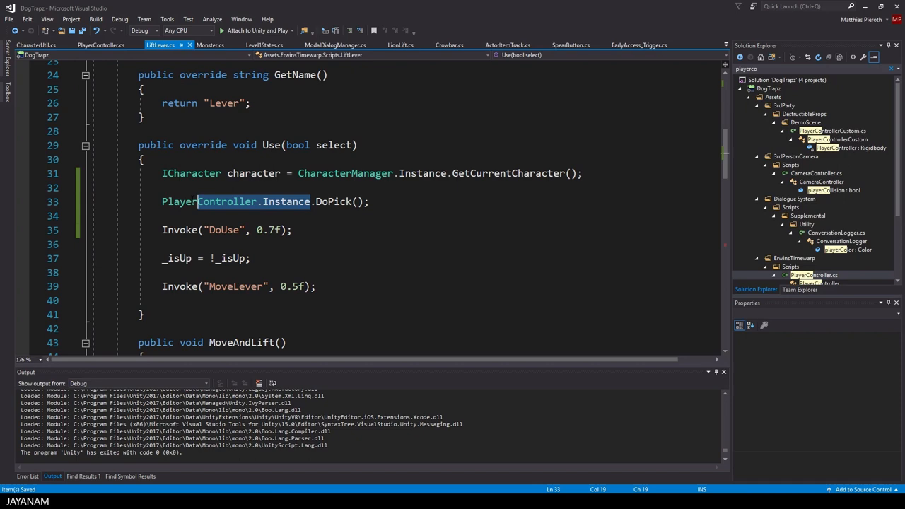
pyautogui.click(434, 27)
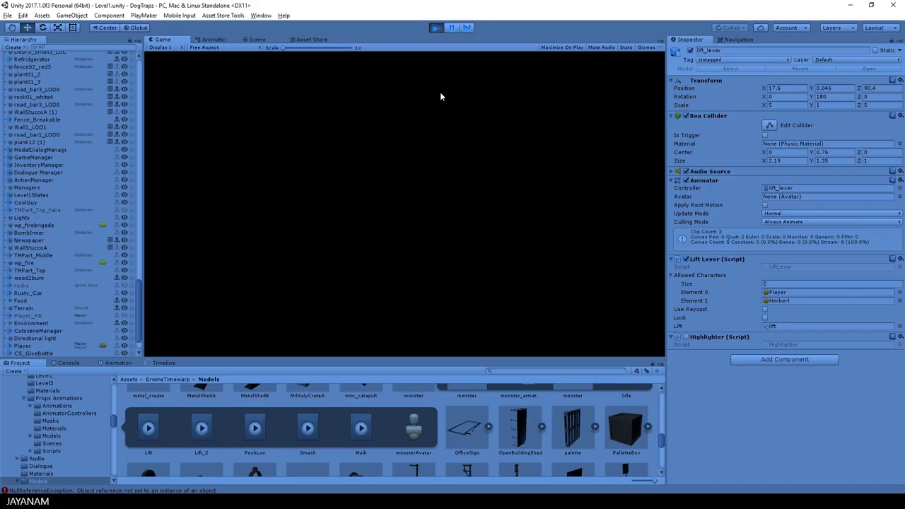
pyautogui.click(434, 27)
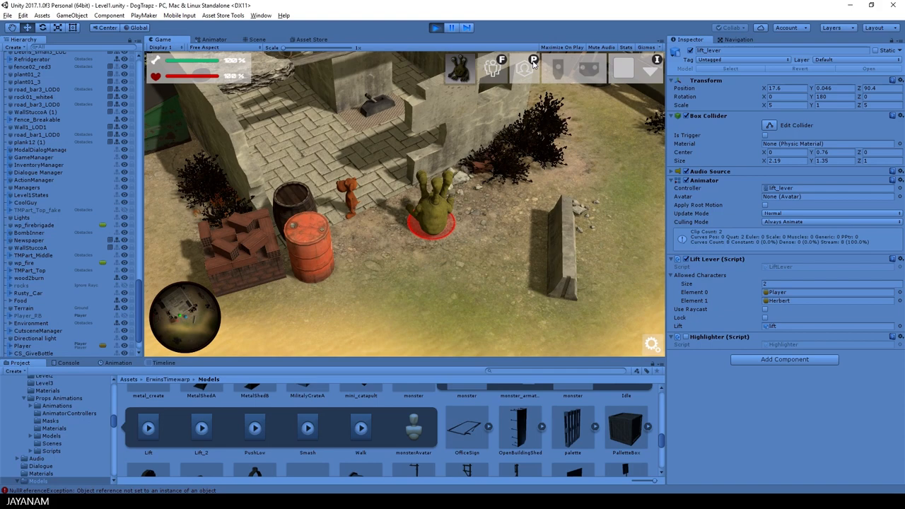